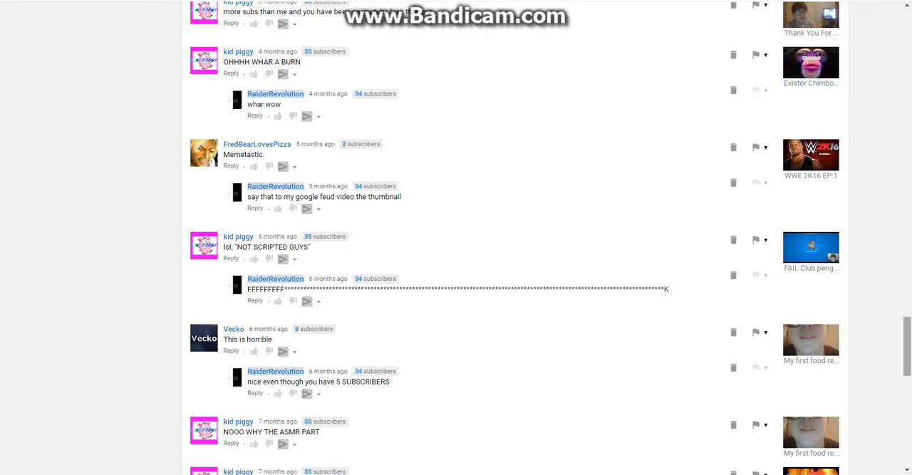
Step: Scroll the published comments from four-month-old entries down to ones about nine months old
{"action": "scroll", "scroll_direction": "down", "scroll_amount": 3}
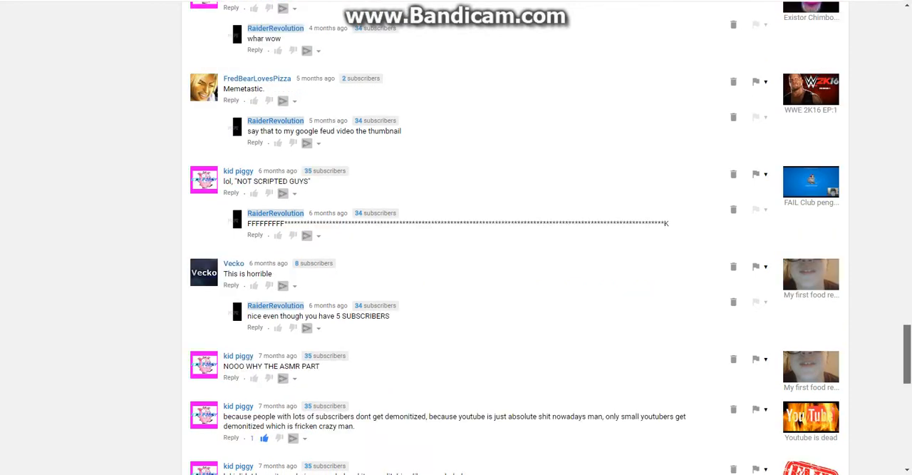
{"action": "scroll", "scroll_direction": "down", "scroll_amount": 3}
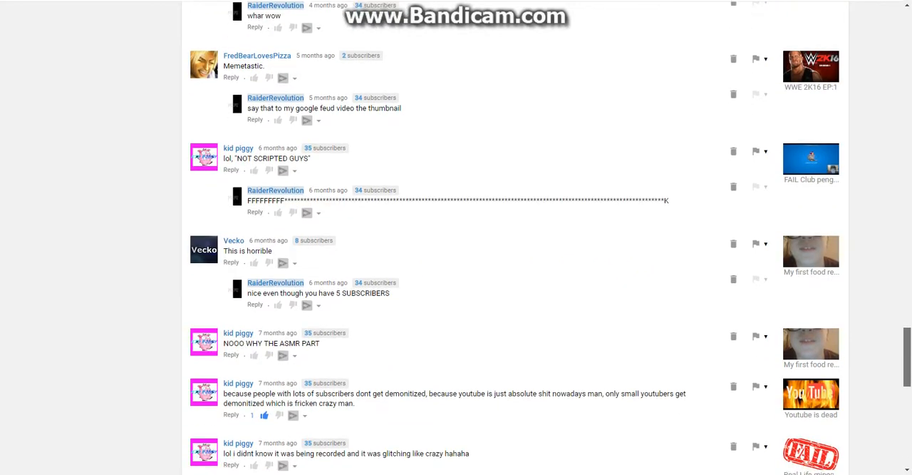
{"action": "scroll", "scroll_direction": "down", "scroll_amount": 3}
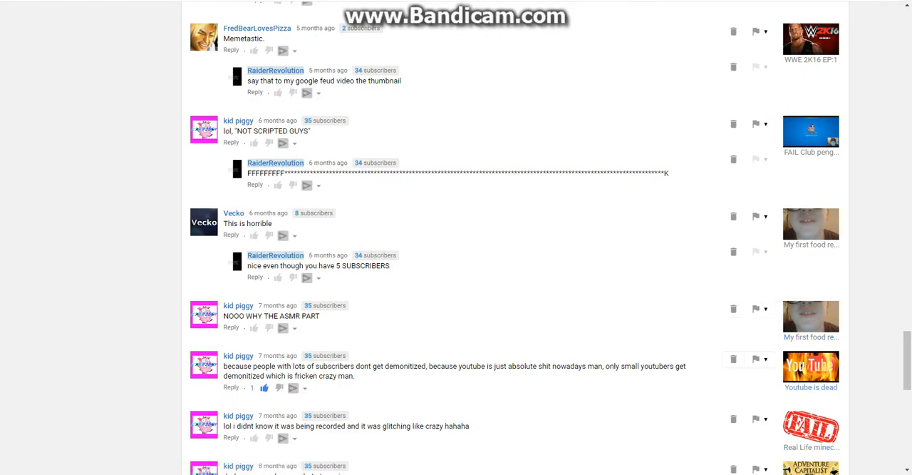
{"action": "scroll", "scroll_direction": "down", "scroll_amount": 3}
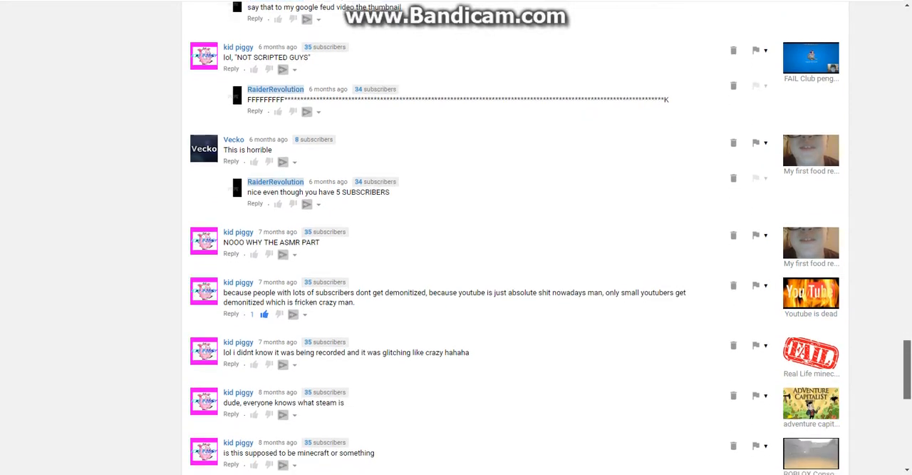
{"action": "scroll", "scroll_direction": "down", "scroll_amount": 3}
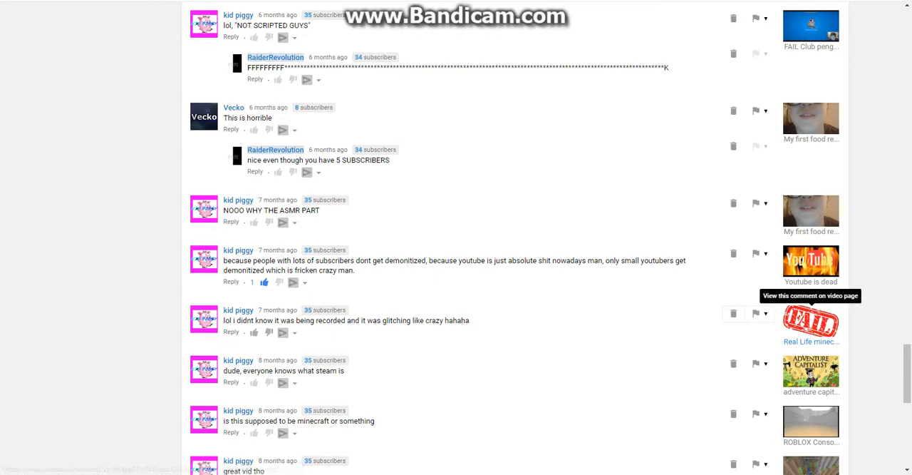
{"action": "scroll", "scroll_direction": "down", "scroll_amount": 3}
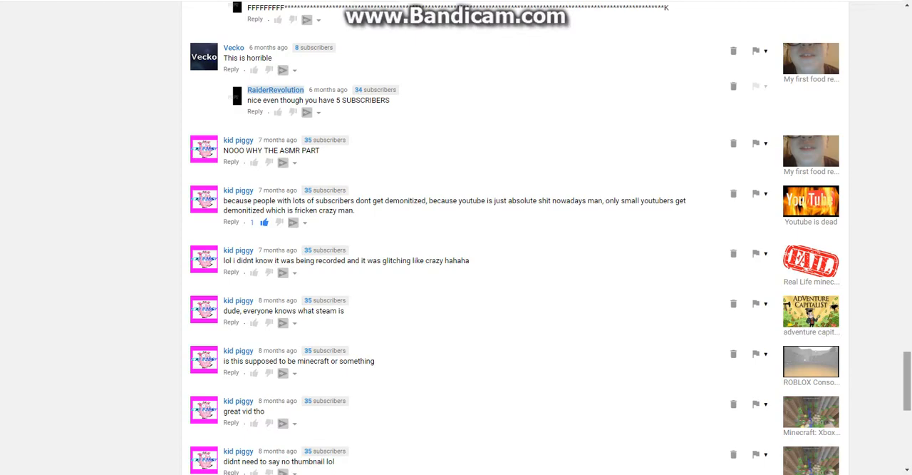
{"action": "scroll", "scroll_direction": "down", "scroll_amount": 3}
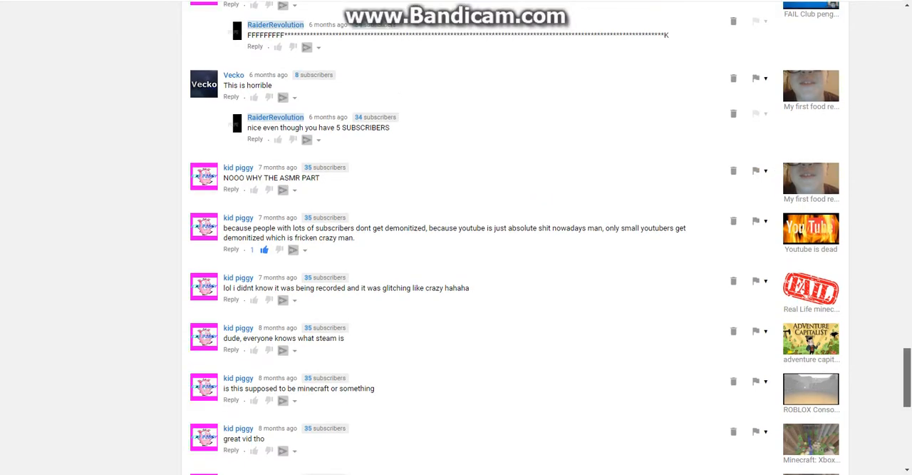
{"action": "scroll", "scroll_direction": "down", "scroll_amount": 3}
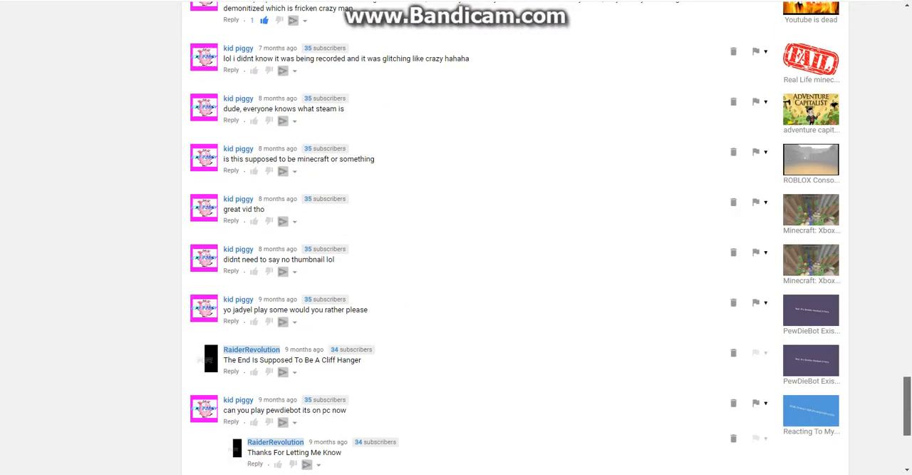
{"action": "scroll", "scroll_direction": "down", "scroll_amount": 3}
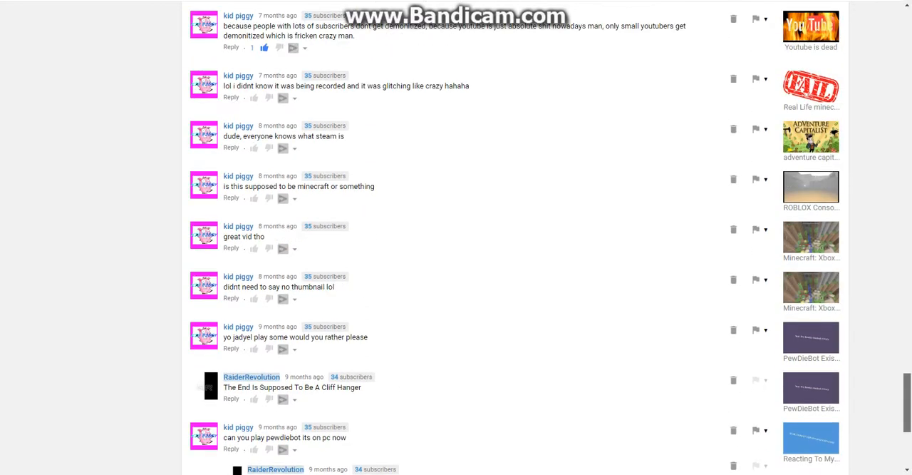
Step: Scroll to the last loaded comment, the nine-month-old 'back with another video' one
{"action": "scroll", "scroll_direction": "down", "scroll_amount": 3}
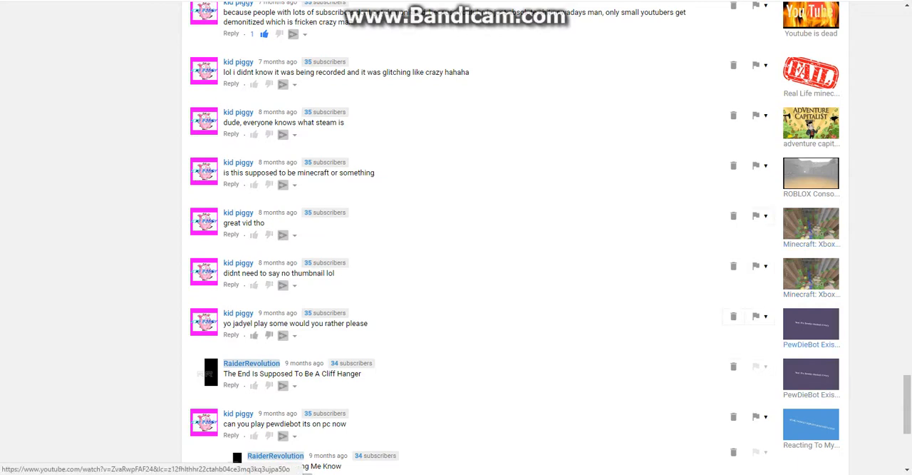
{"action": "mouse_move", "coordinate": [811, 316]}
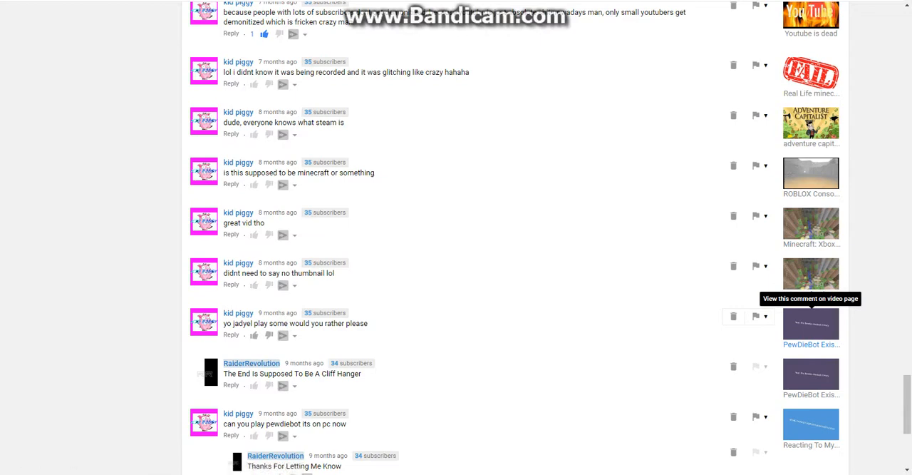
{"action": "scroll", "scroll_direction": "down", "scroll_amount": 3}
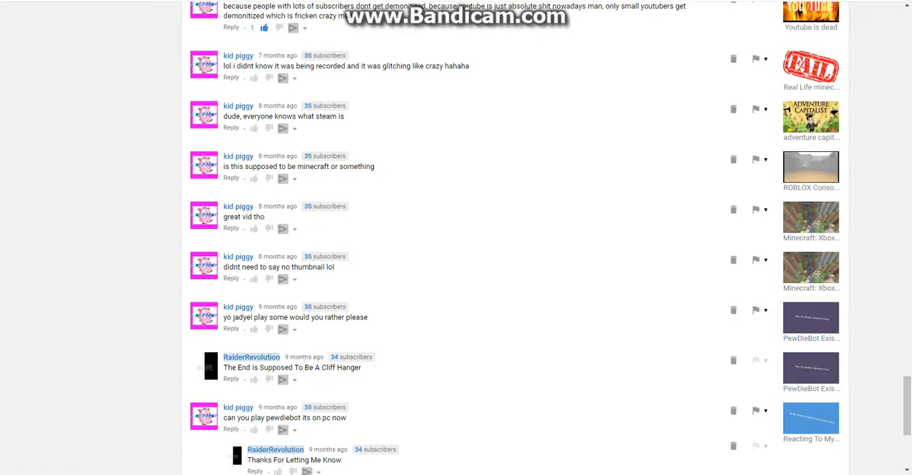
{"action": "scroll", "scroll_direction": "down", "scroll_amount": 3}
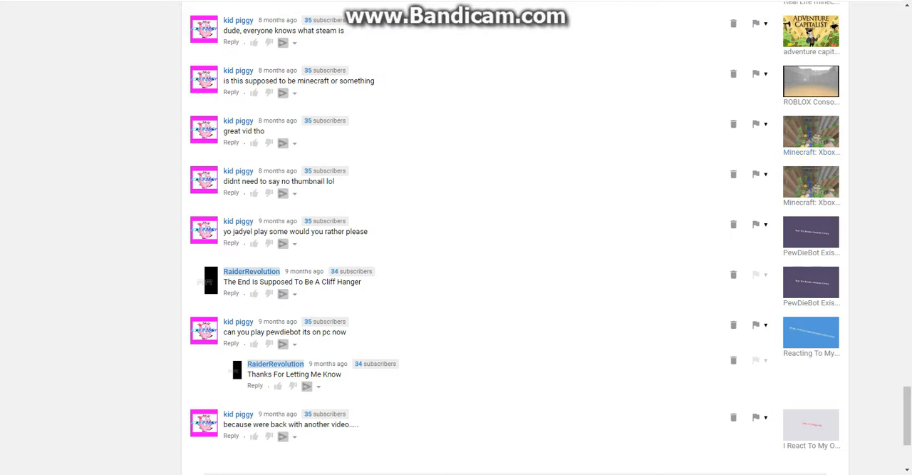
Step: Load more older comments, reaching a ten-month-old comment below the previous end
{"action": "scroll", "scroll_direction": "down", "scroll_amount": 3}
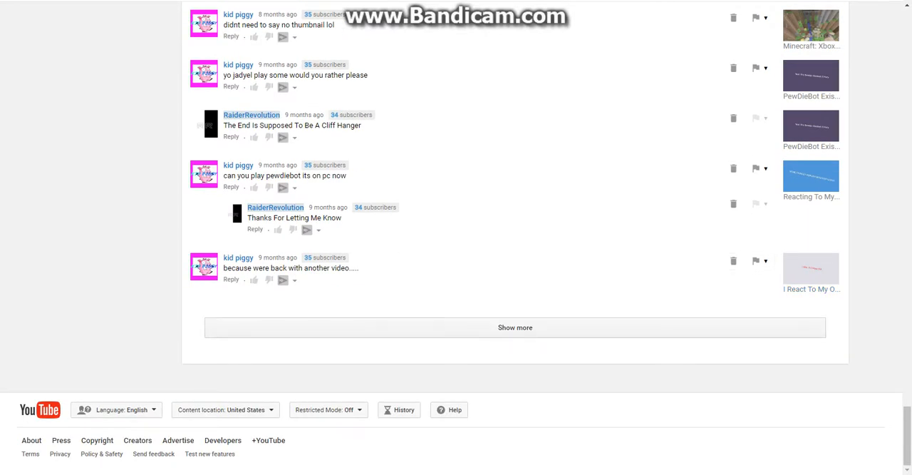
{"action": "left_click", "coordinate": [515, 327]}
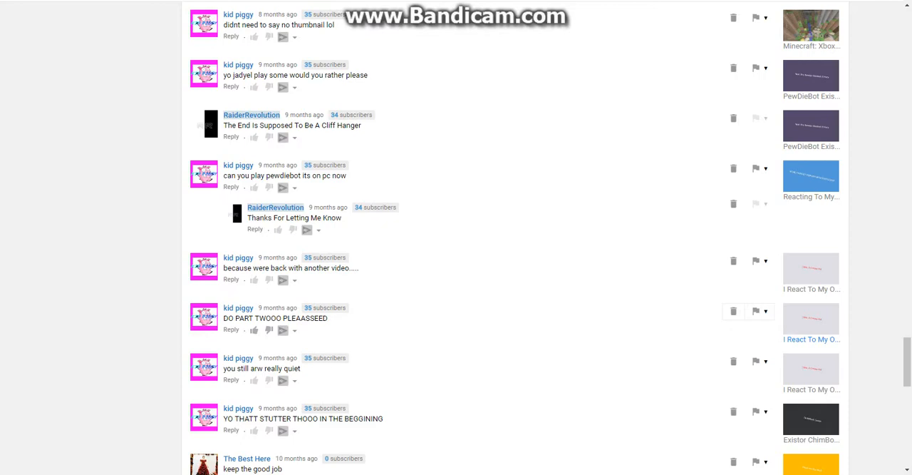
Step: Read down to the ten-month-old collab and shoutout exchange and a year-old comment
{"action": "scroll", "scroll_direction": "down", "scroll_amount": 3}
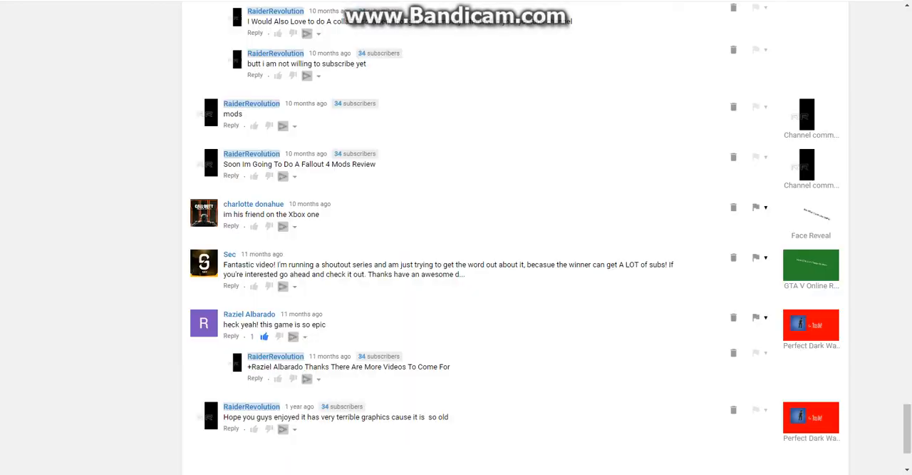
{"action": "scroll", "scroll_direction": "down", "scroll_amount": 3}
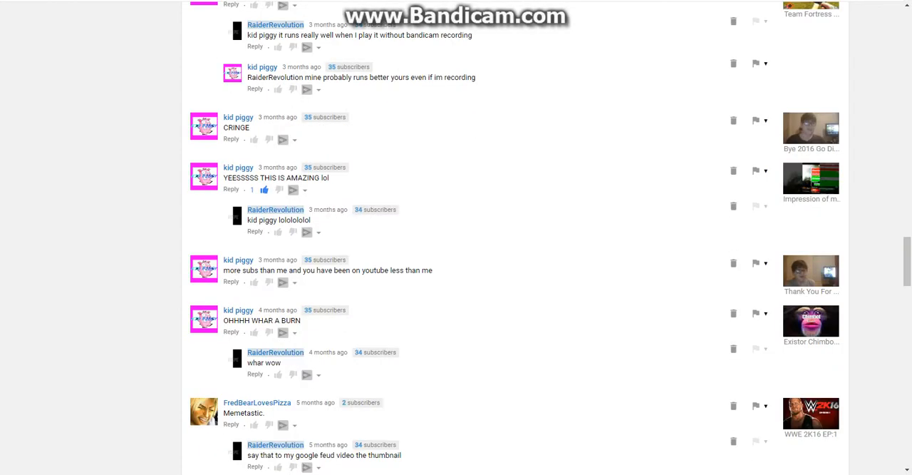
{"action": "scroll", "scroll_direction": "down", "scroll_amount": 3}
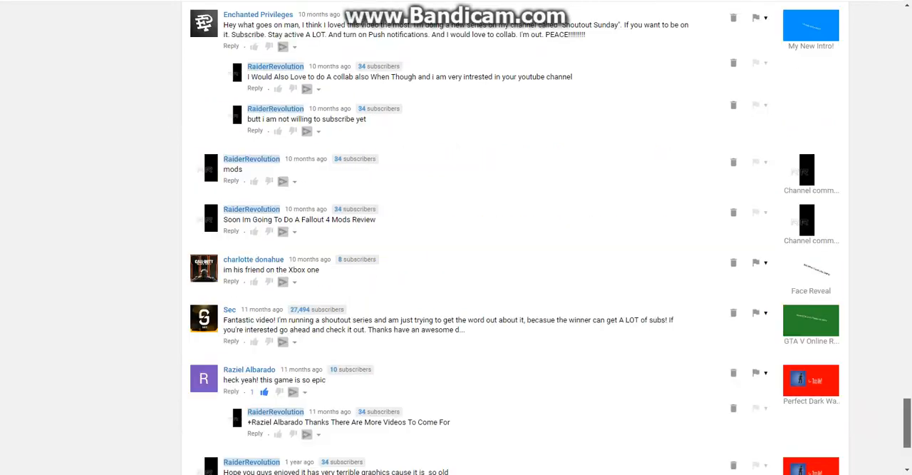
{"action": "scroll", "scroll_direction": "up", "scroll_amount": 3}
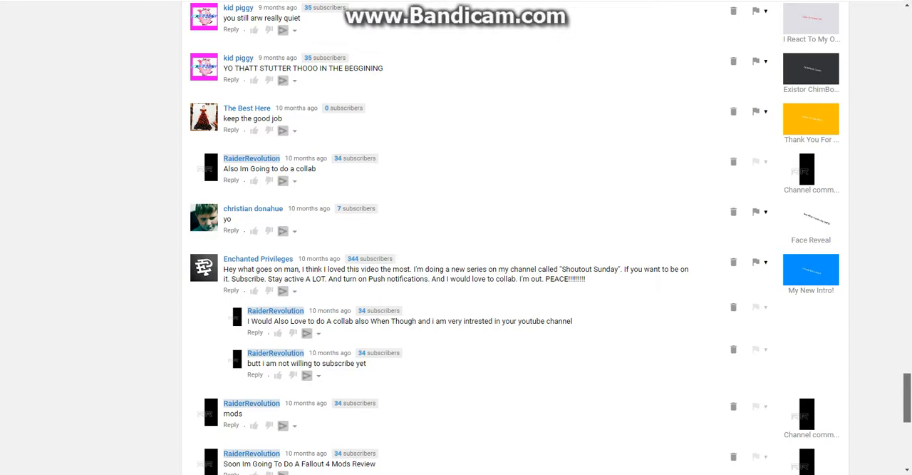
{"action": "scroll", "scroll_direction": "down", "scroll_amount": 3}
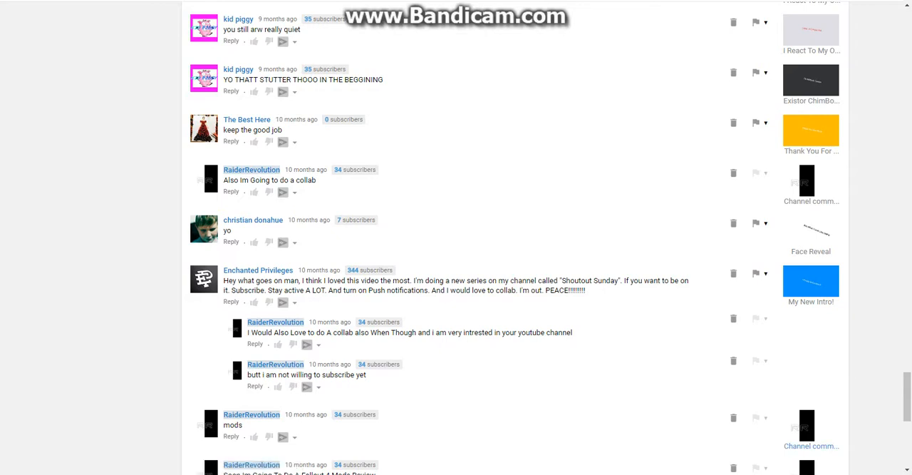
{"action": "scroll", "scroll_direction": "down", "scroll_amount": 3}
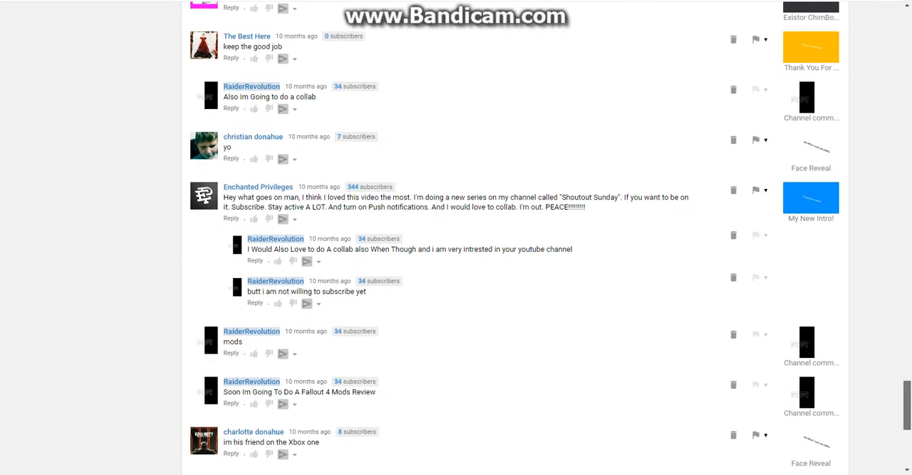
{"action": "scroll", "scroll_direction": "down", "scroll_amount": 3}
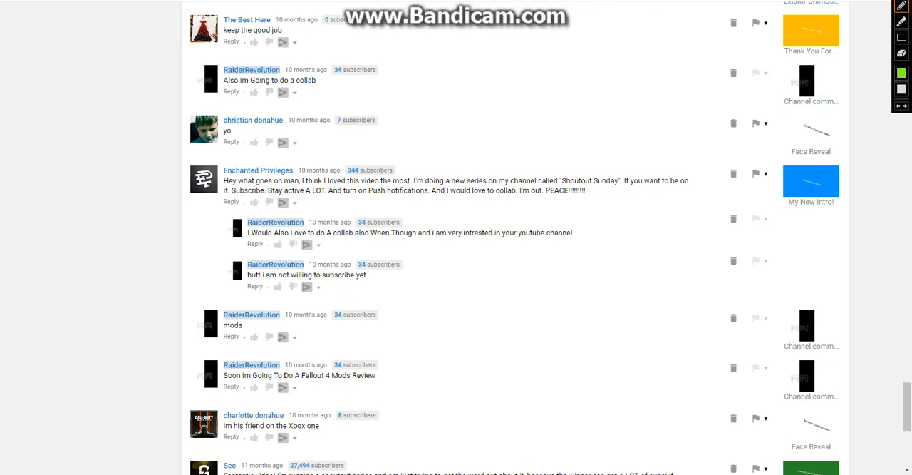
{"action": "left_click_drag", "start_coordinate": [192, 254], "coordinate": [338, 242]}
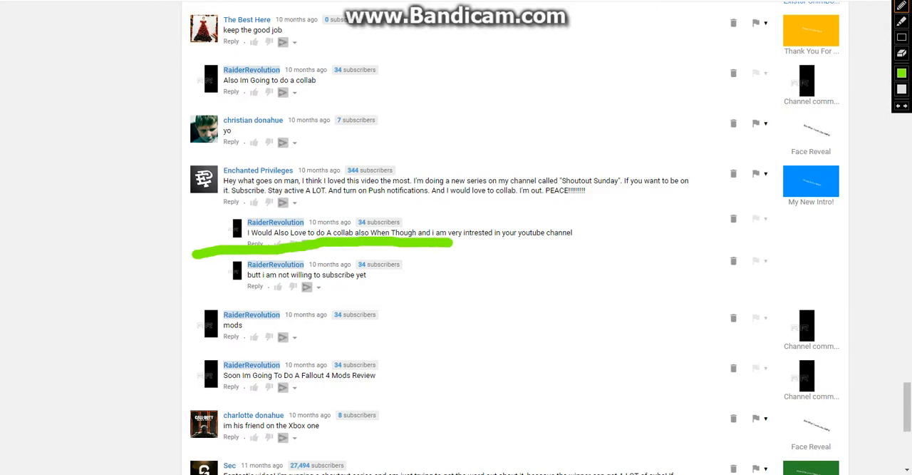
{"action": "left_click_drag", "start_coordinate": [452, 246], "coordinate": [580, 246]}
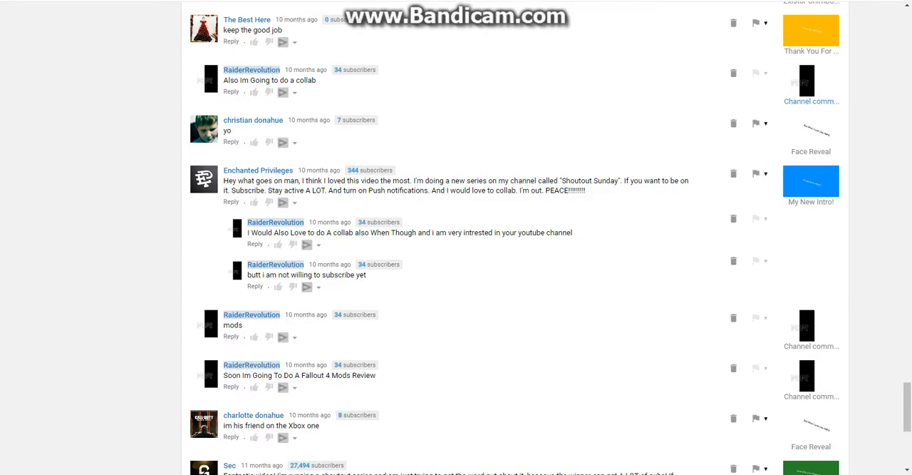
Step: Scroll down to the oldest published comment, posted a year ago
{"action": "scroll", "scroll_direction": "down", "scroll_amount": 3}
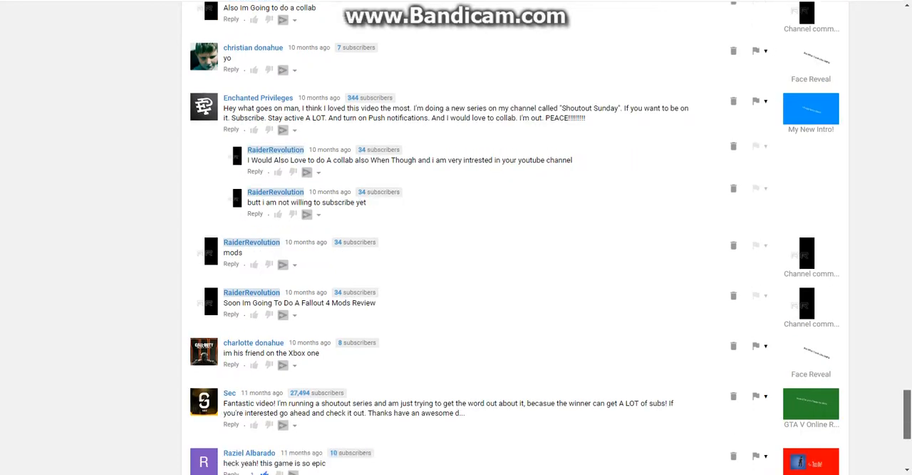
{"action": "scroll", "scroll_direction": "down", "scroll_amount": 3}
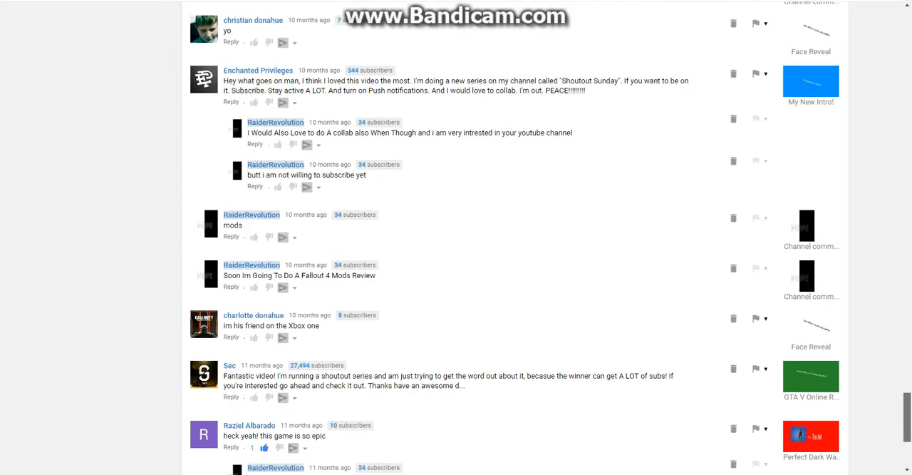
{"action": "scroll", "scroll_direction": "down", "scroll_amount": 3}
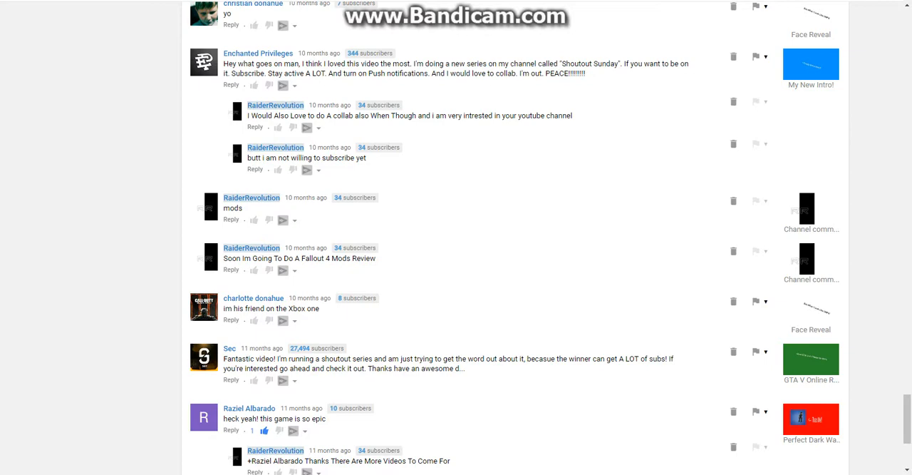
{"action": "scroll", "scroll_direction": "down", "scroll_amount": 3}
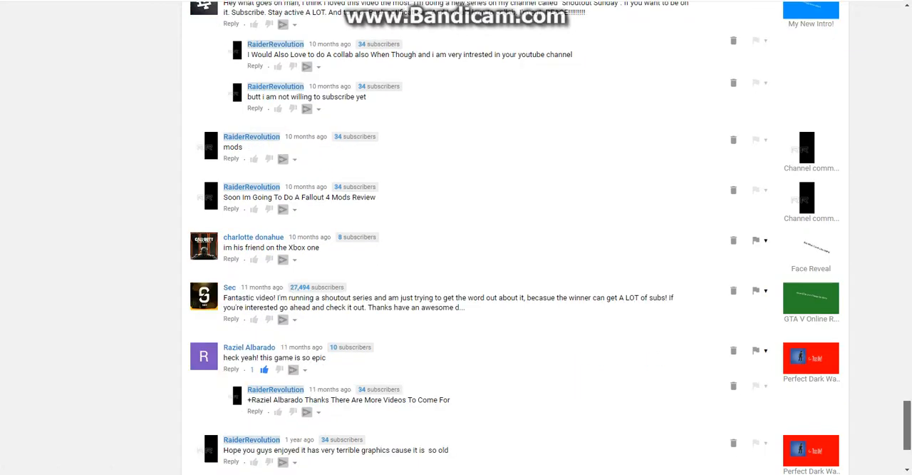
{"action": "scroll", "scroll_direction": "down", "scroll_amount": 3}
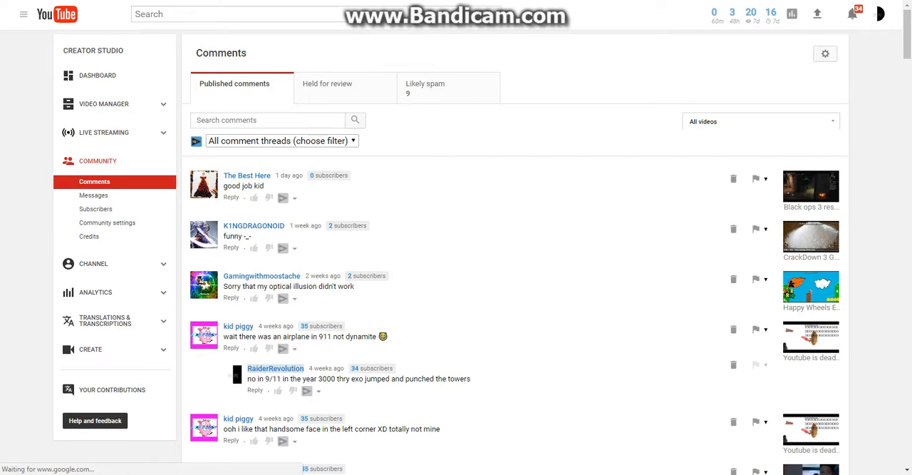
Step: Switch to the Likely spam tab showing nine flagged comments
{"action": "left_click", "coordinate": [425, 84]}
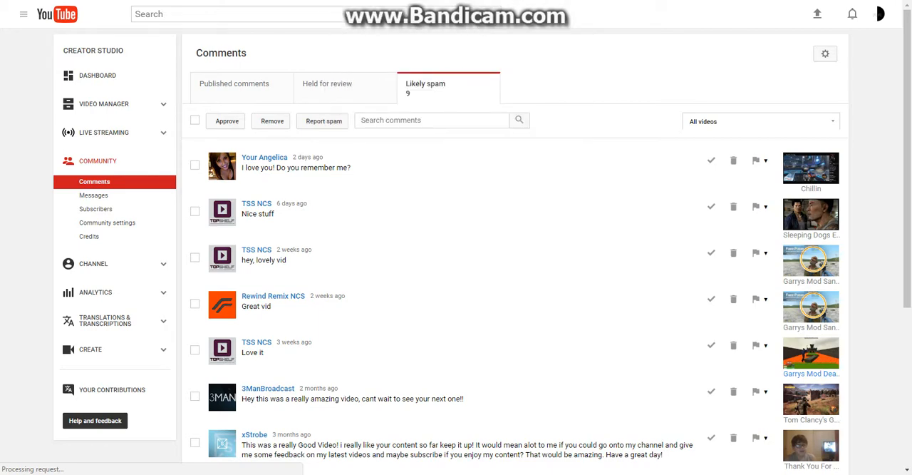
{"action": "scroll", "scroll_direction": "down", "scroll_amount": 3}
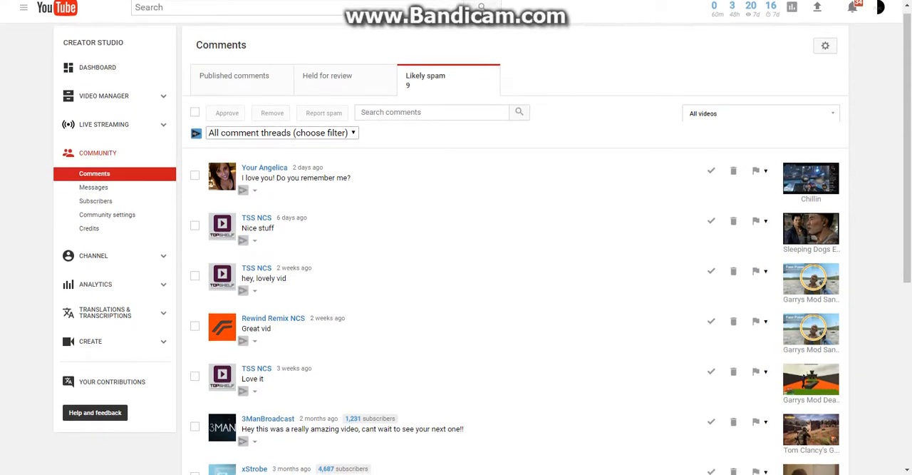
Step: Scroll past the final Shak-Clips comment to the eight-month-old feedback request
{"action": "scroll", "scroll_direction": "down", "scroll_amount": 3}
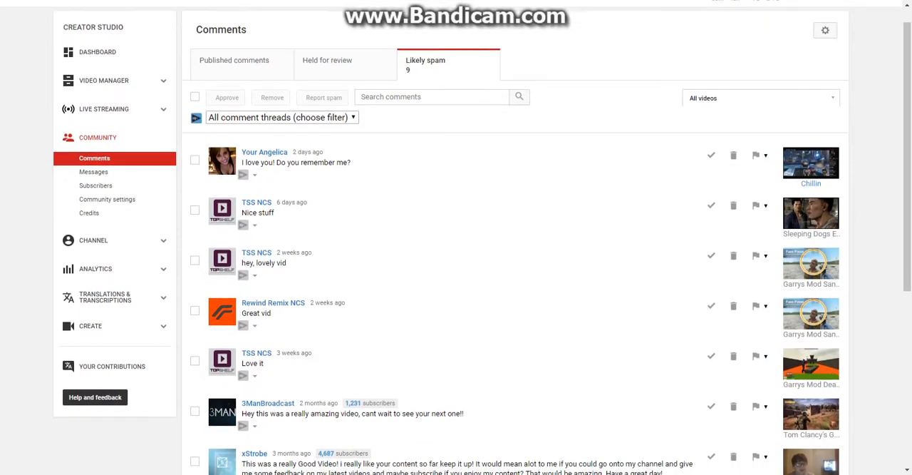
{"action": "scroll", "scroll_direction": "down", "scroll_amount": 3}
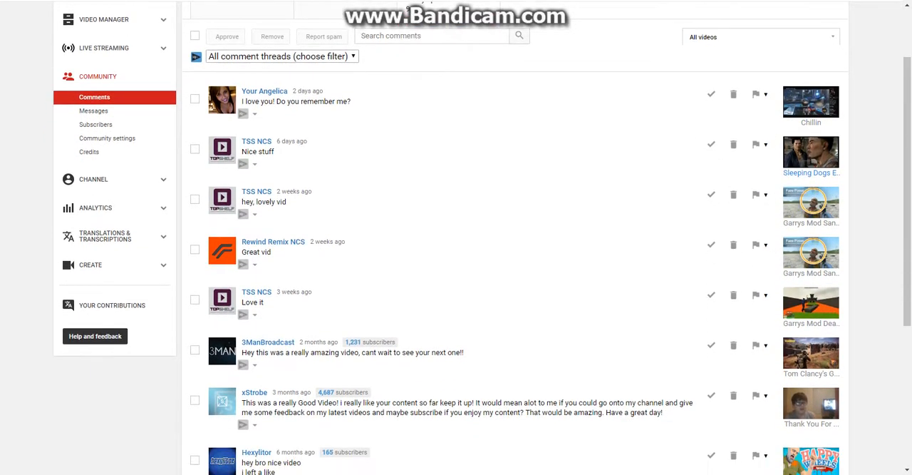
{"action": "scroll", "scroll_direction": "down", "scroll_amount": 3}
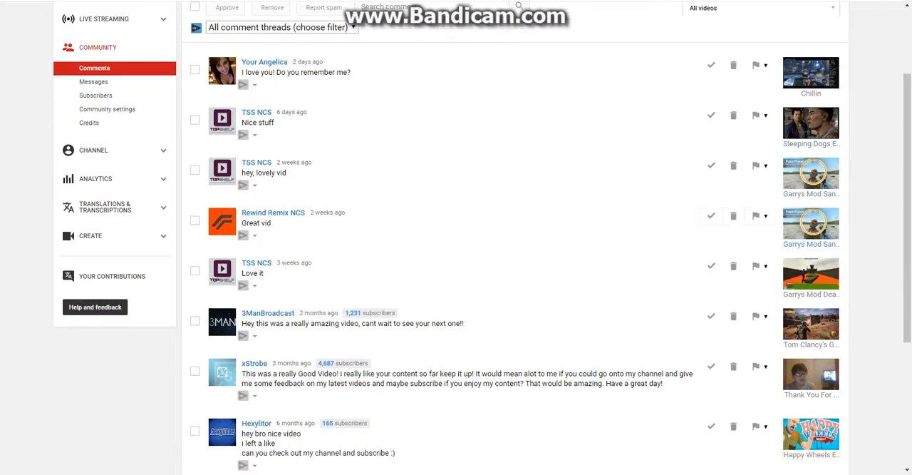
{"action": "mouse_move", "coordinate": [710, 165]}
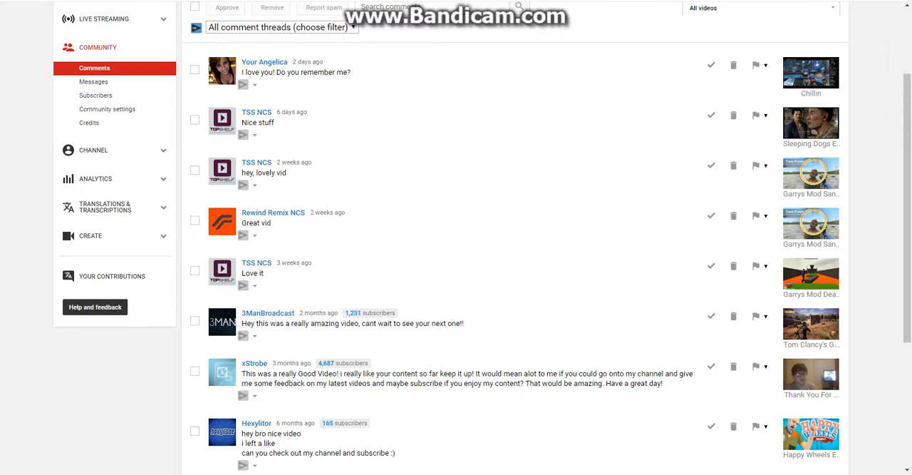
{"action": "scroll", "scroll_direction": "down", "scroll_amount": 3}
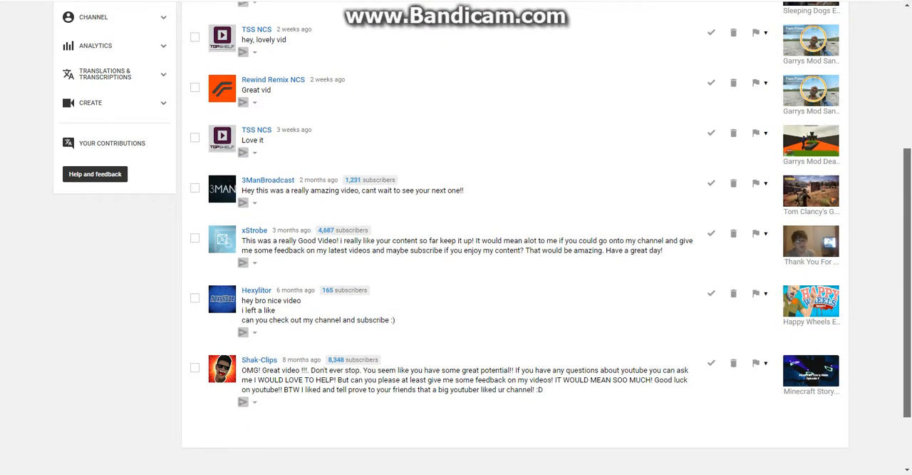
{"action": "scroll", "scroll_direction": "down", "scroll_amount": 3}
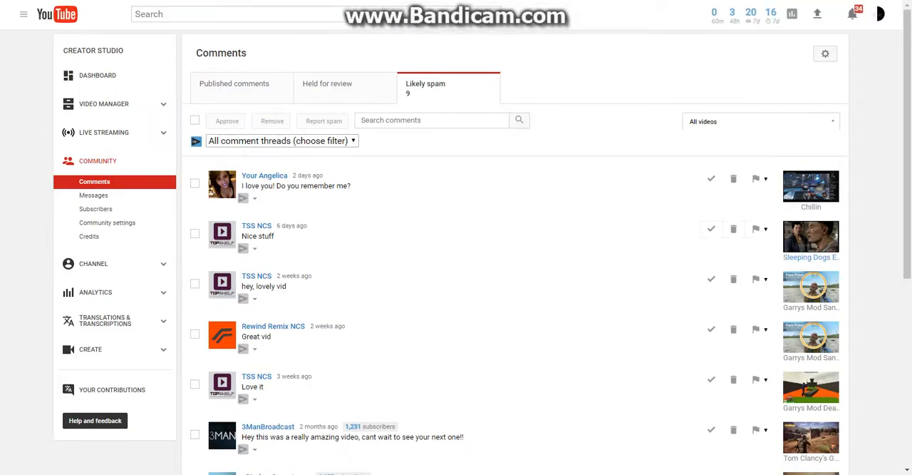
{"action": "scroll", "scroll_direction": "down", "scroll_amount": 3}
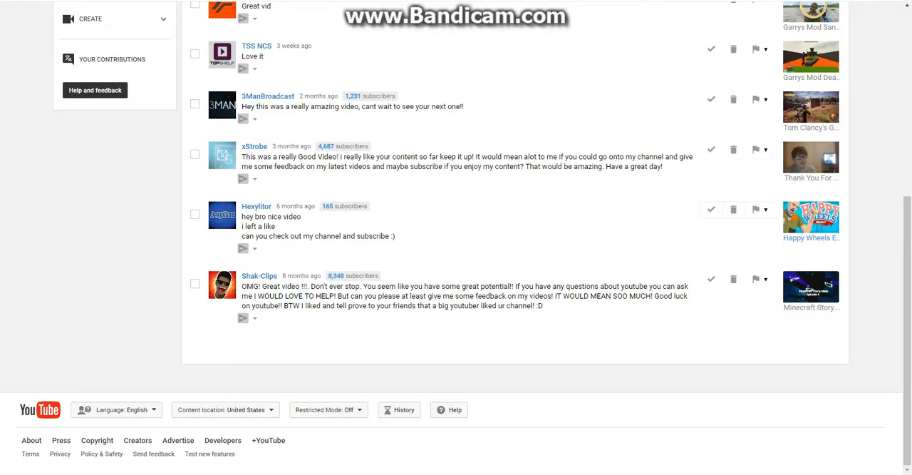